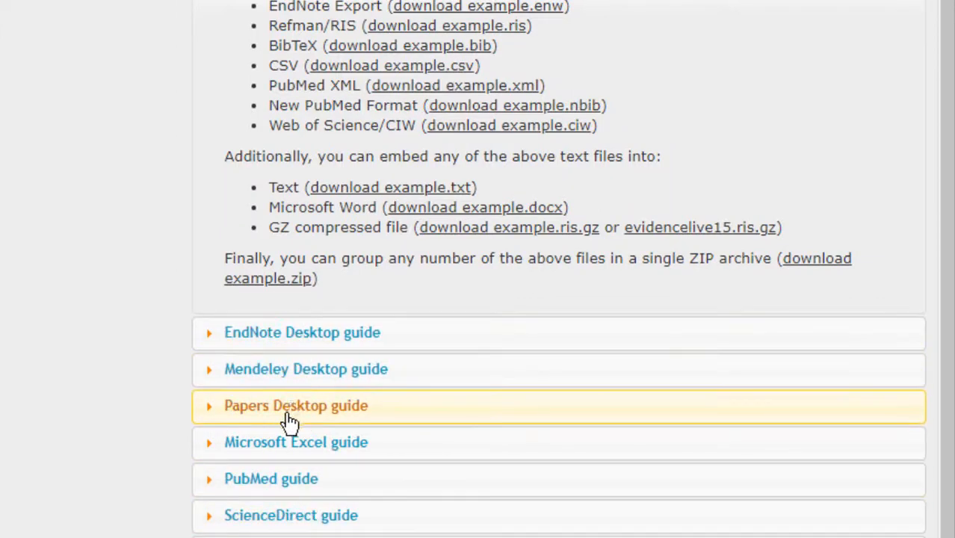
mouse_move(269, 422)
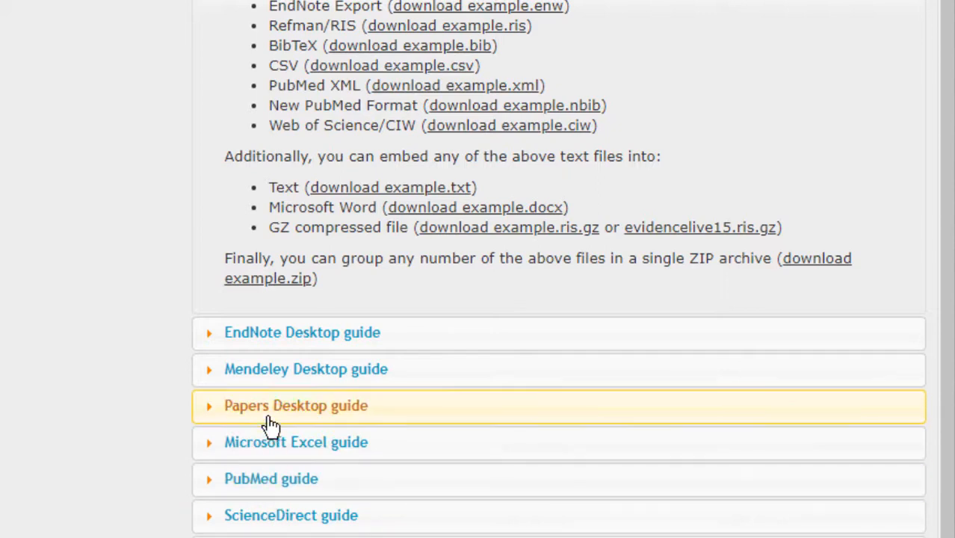
mouse_move(284, 369)
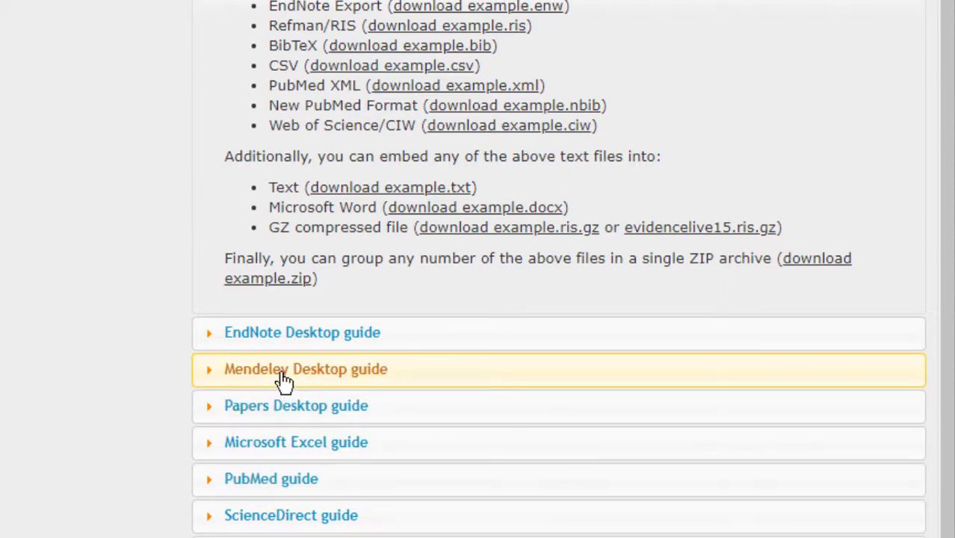
mouse_move(283, 384)
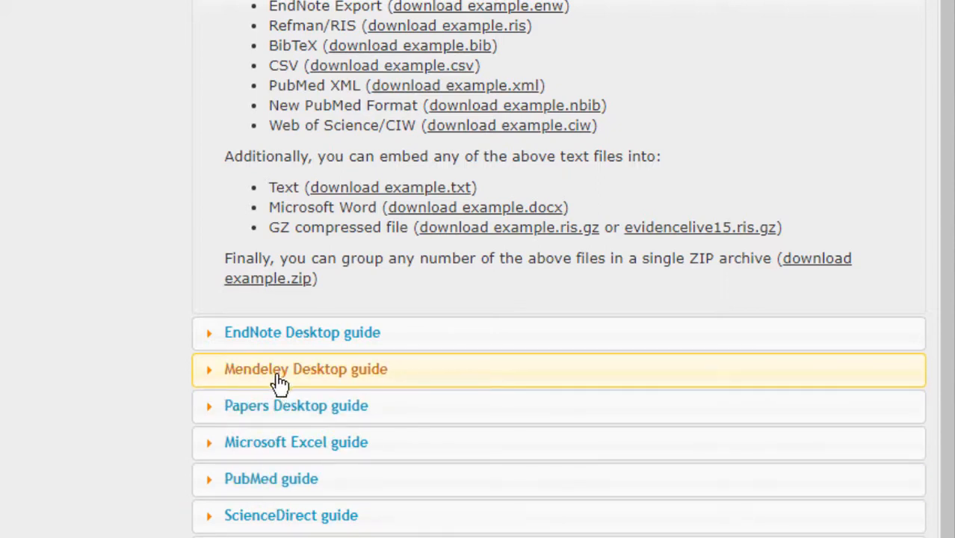
mouse_move(40, 173)
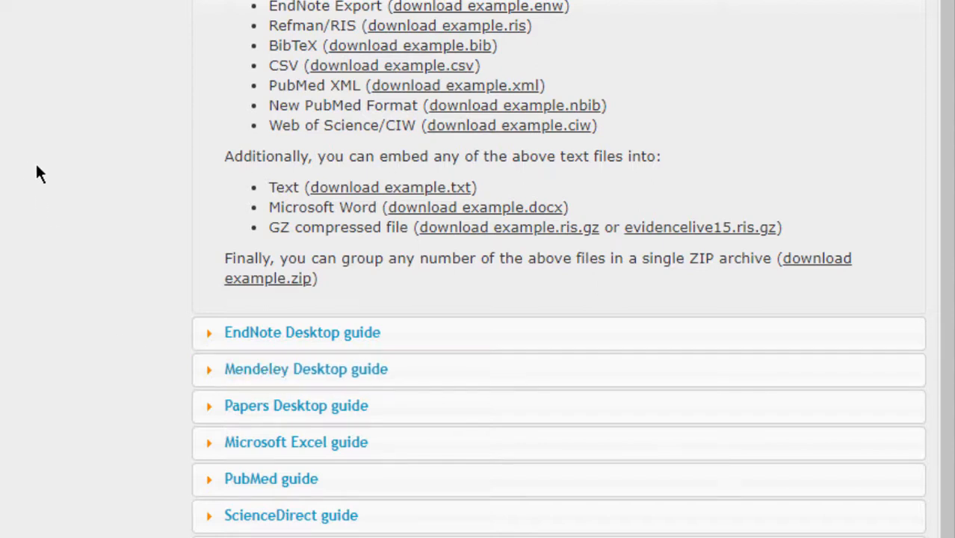
Step: Upload 'rayyan tutorial.ris' and import its 142 unique references into the Trial review
scroll(up, 3)
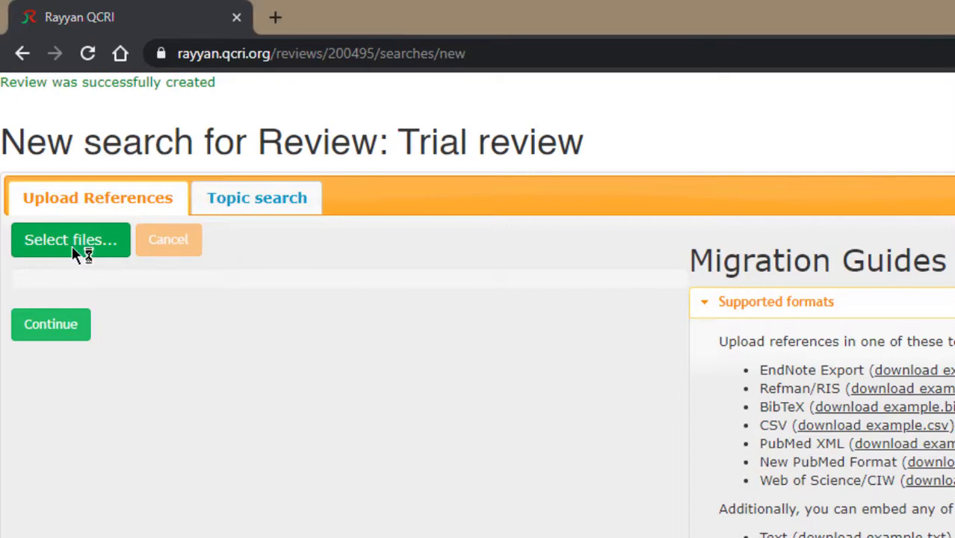
click(70, 239)
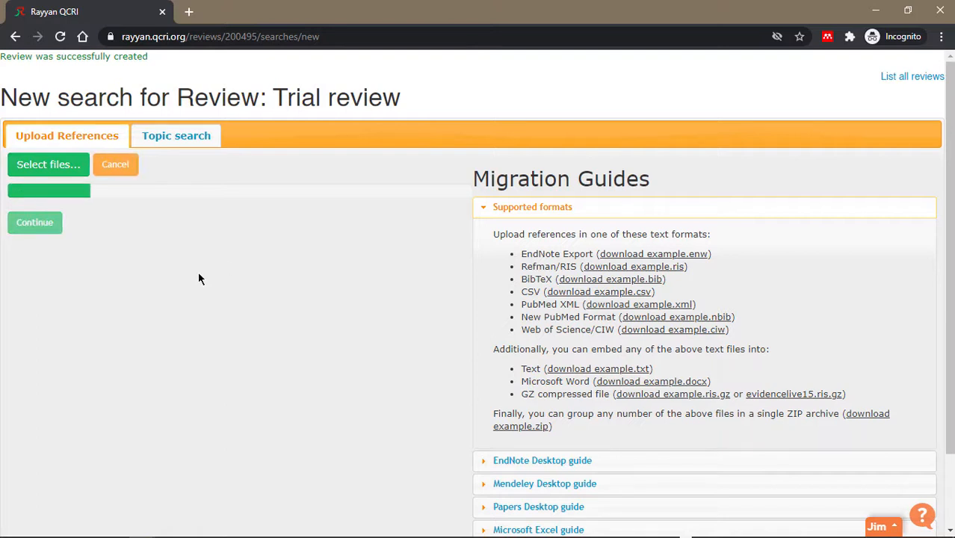
click(47, 165)
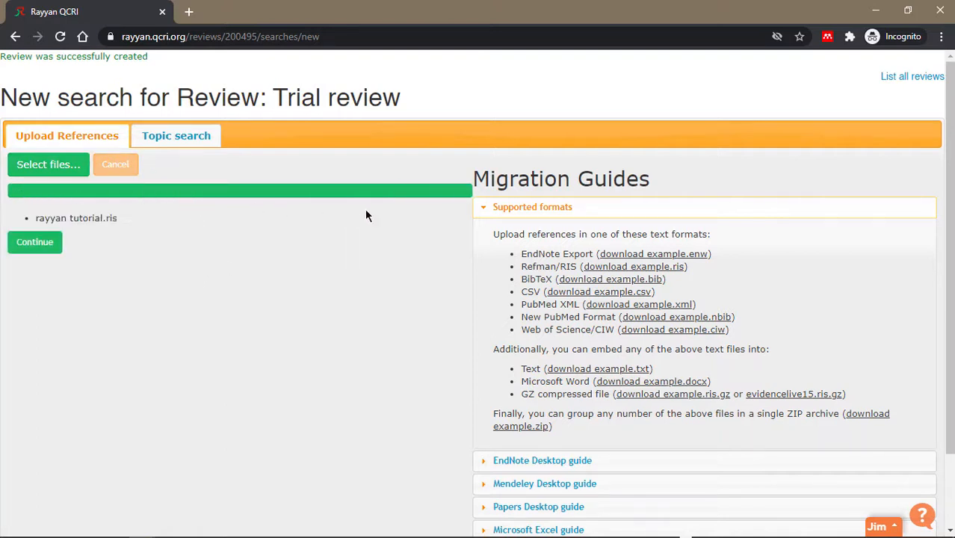
mouse_move(110, 247)
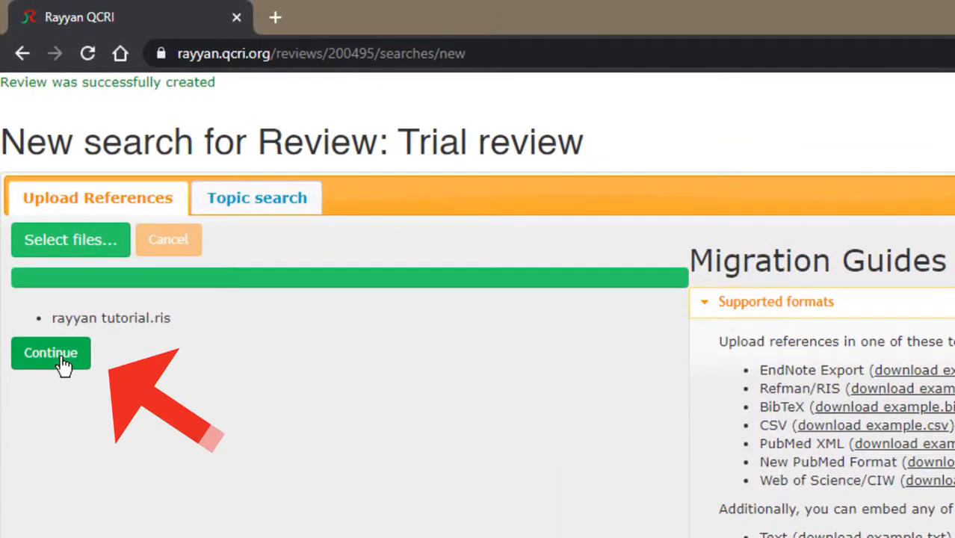
mouse_move(192, 368)
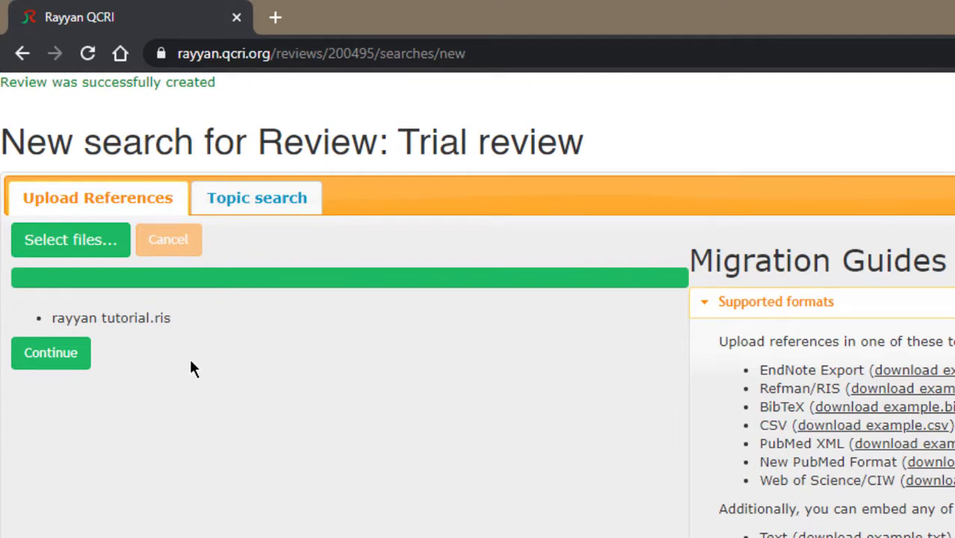
mouse_move(169, 362)
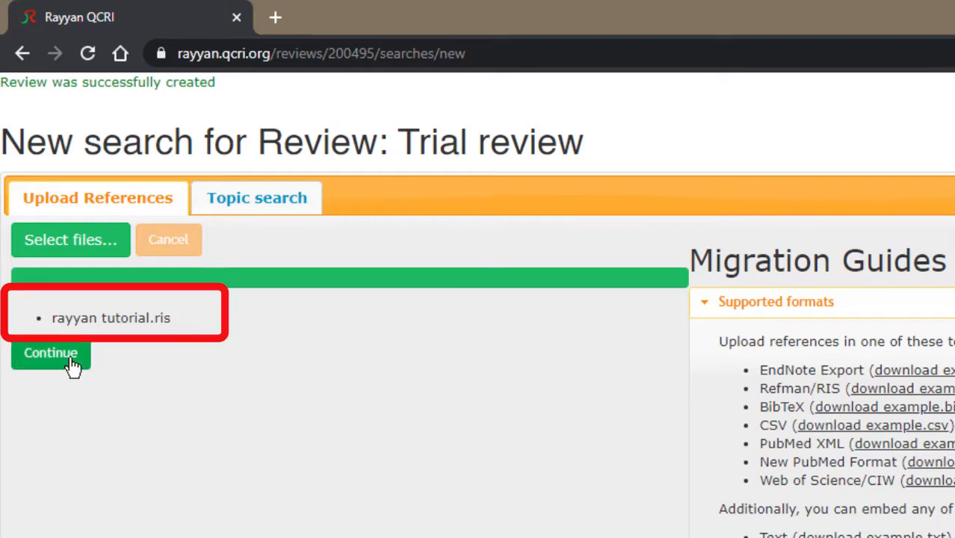
click(50, 353)
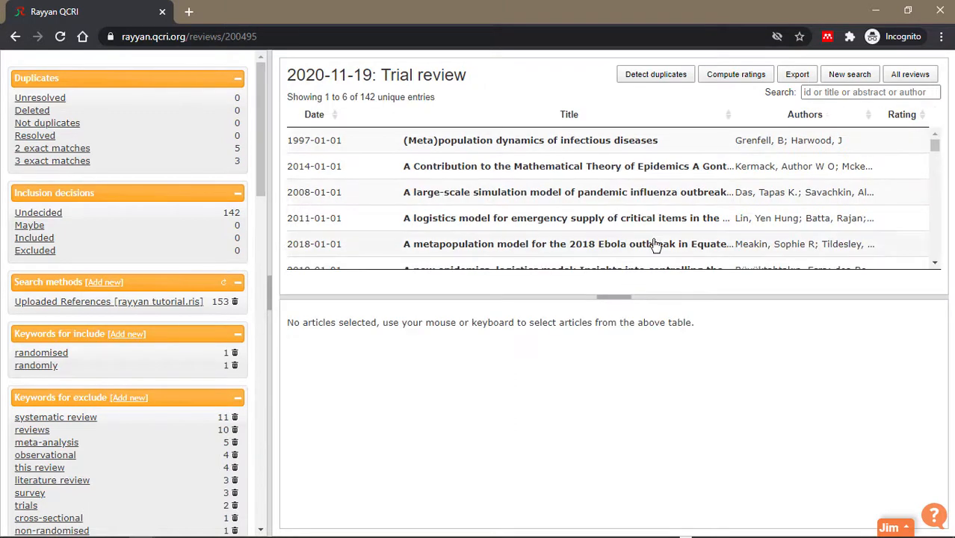
mouse_move(172, 374)
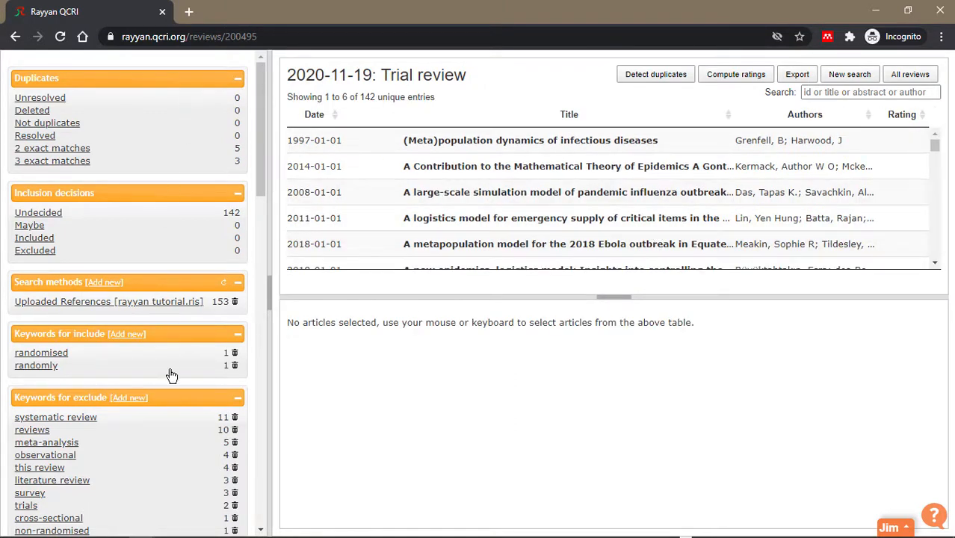
mouse_move(618, 256)
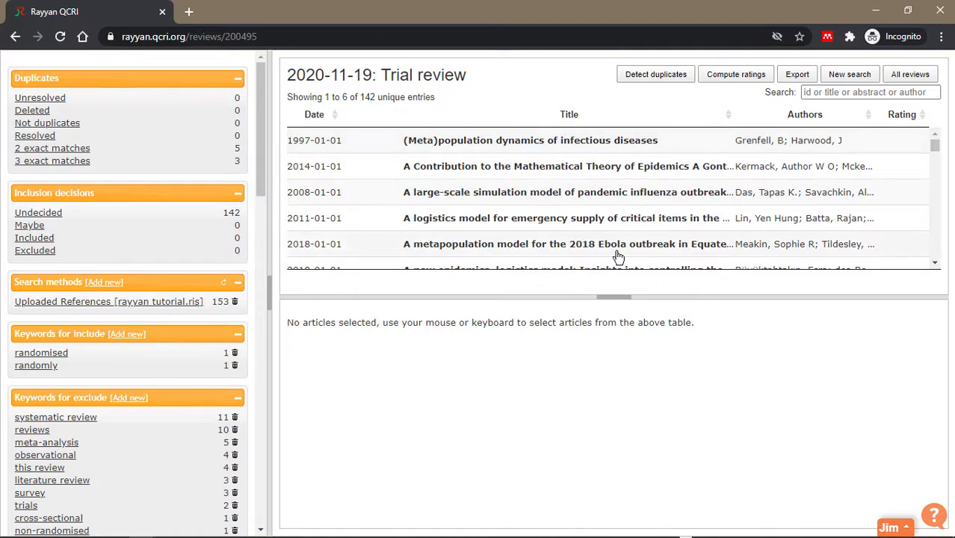